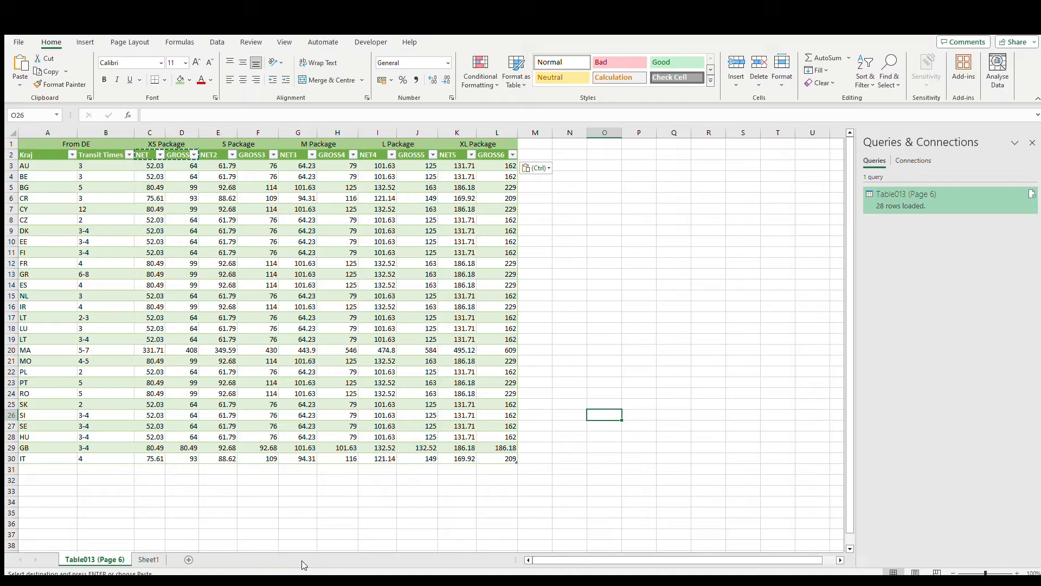
{"action": "left_click", "coordinate": [47, 132]}
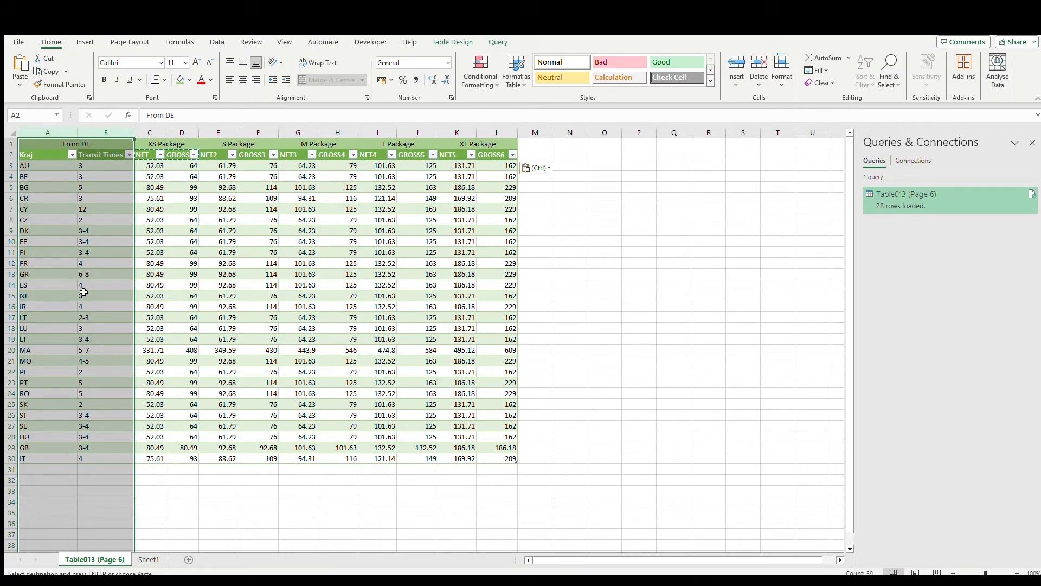
{"action": "left_click", "coordinate": [149, 295]}
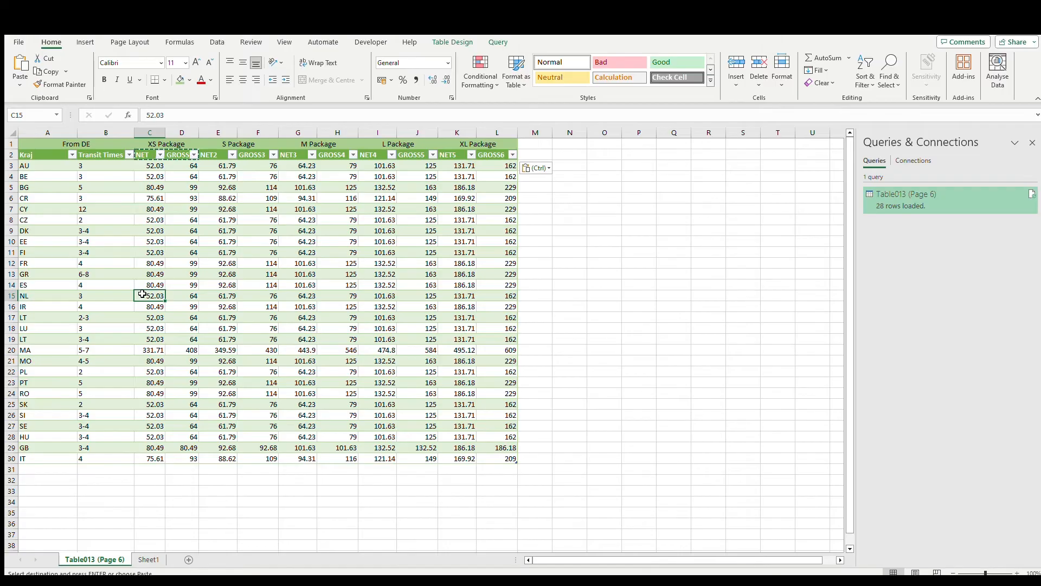